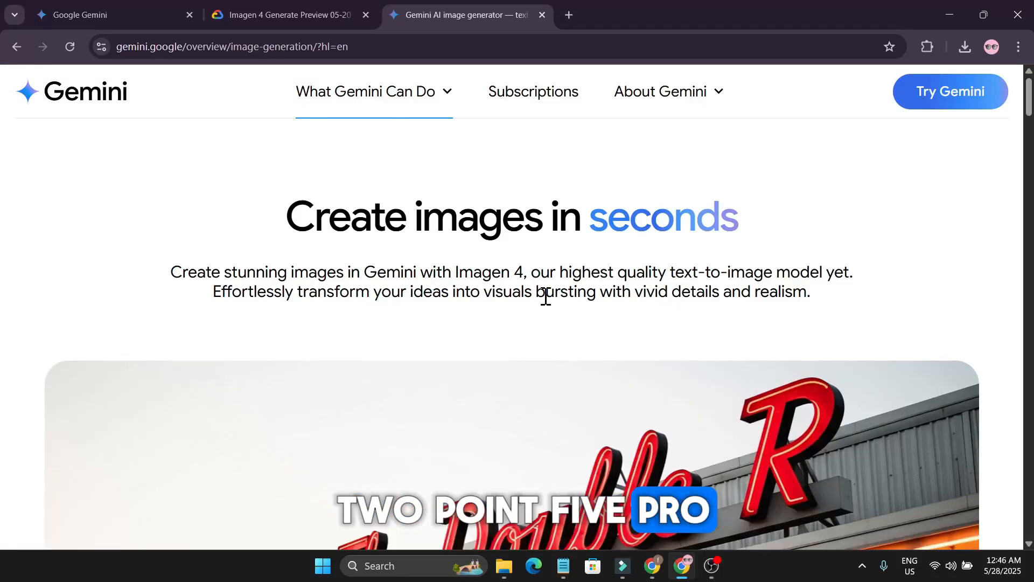
{"action": "scroll", "scroll_direction": "down", "scroll_amount": 3}
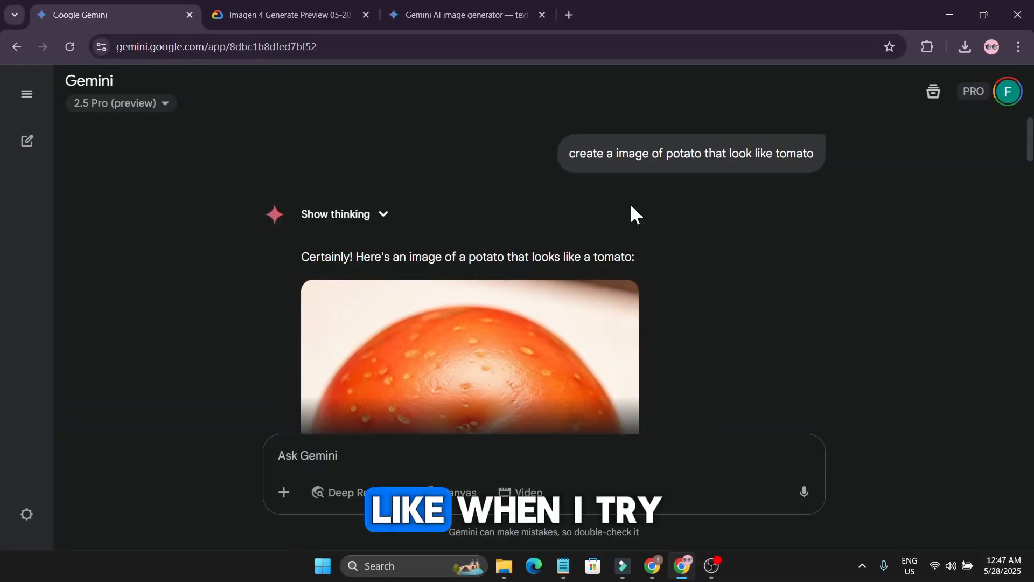
{"action": "mouse_move", "coordinate": [715, 176]}
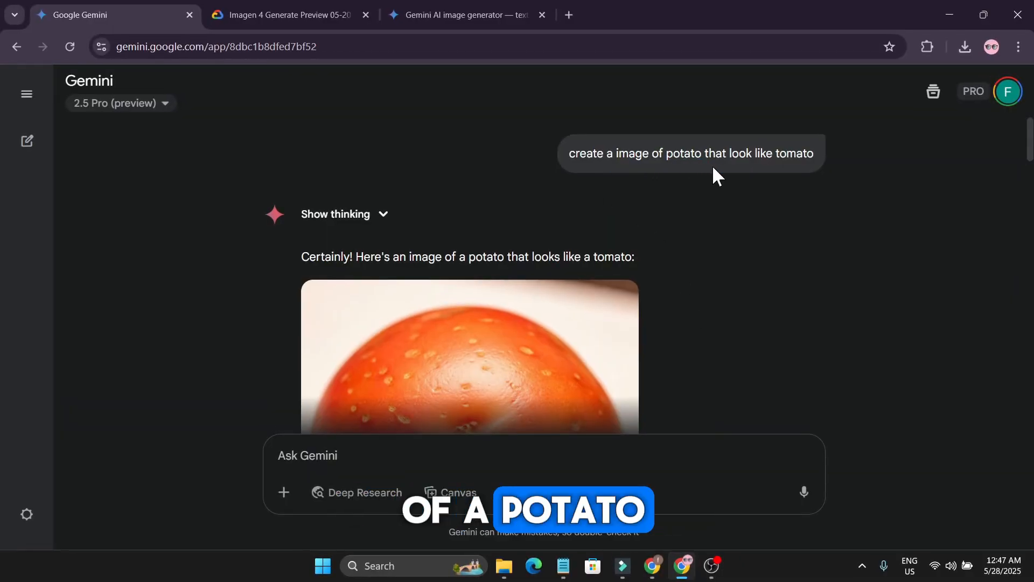
{"action": "scroll", "scroll_direction": "down", "scroll_amount": 3}
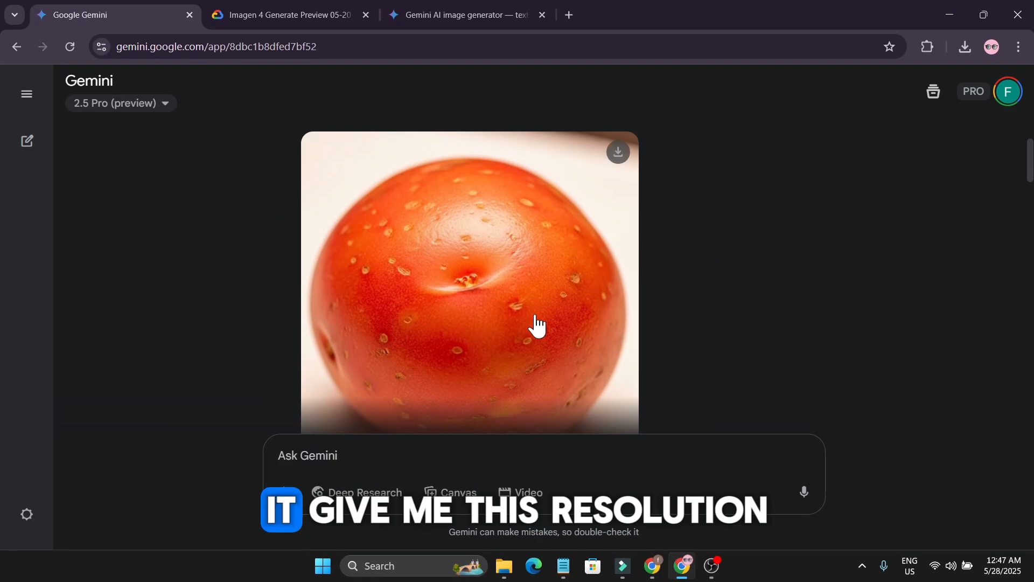
{"action": "scroll", "scroll_direction": "up", "scroll_amount": 3}
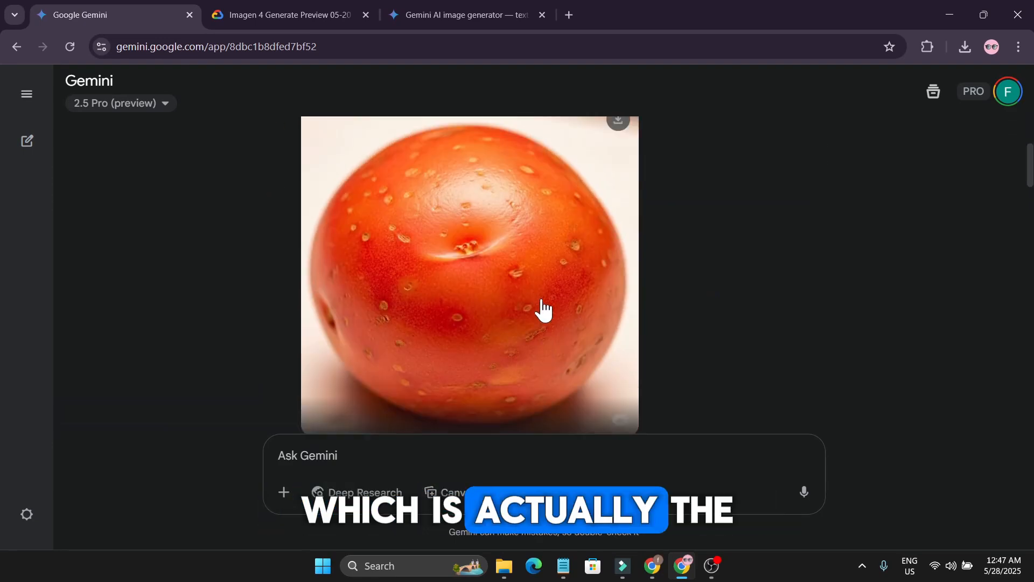
{"action": "scroll", "scroll_direction": "up", "scroll_amount": 3}
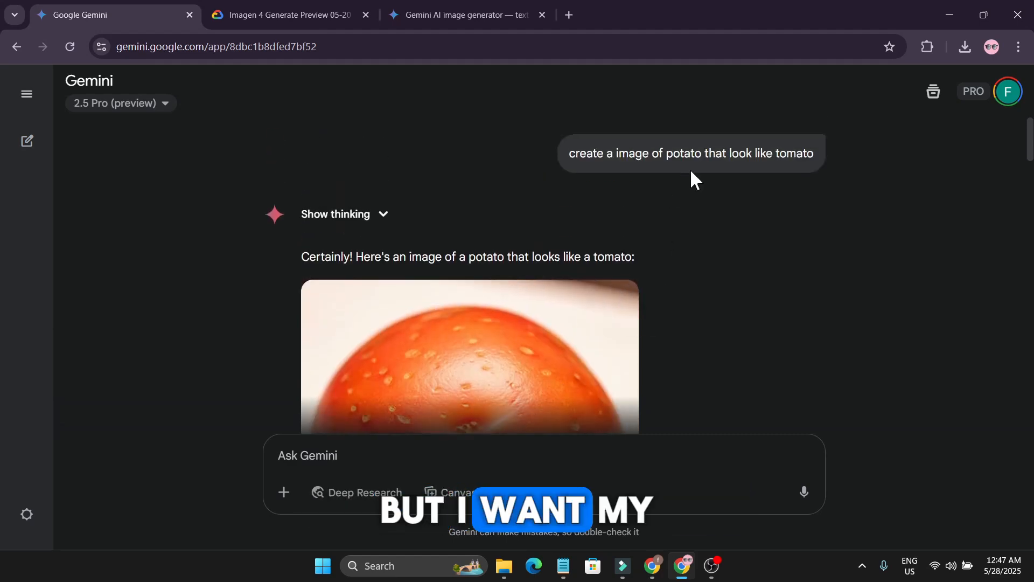
{"action": "scroll", "scroll_direction": "down", "scroll_amount": 3}
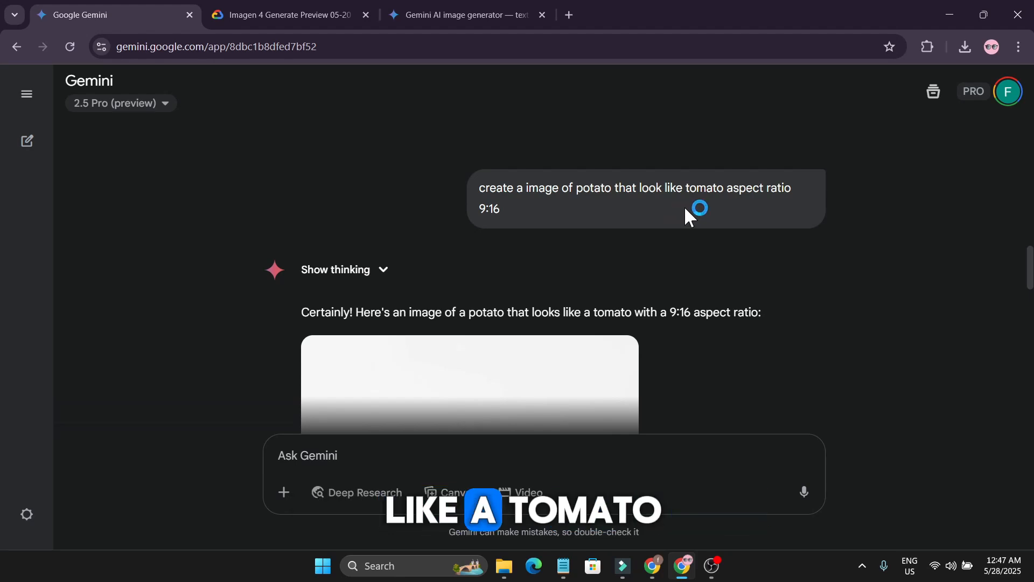
{"action": "mouse_move", "coordinate": [739, 208]}
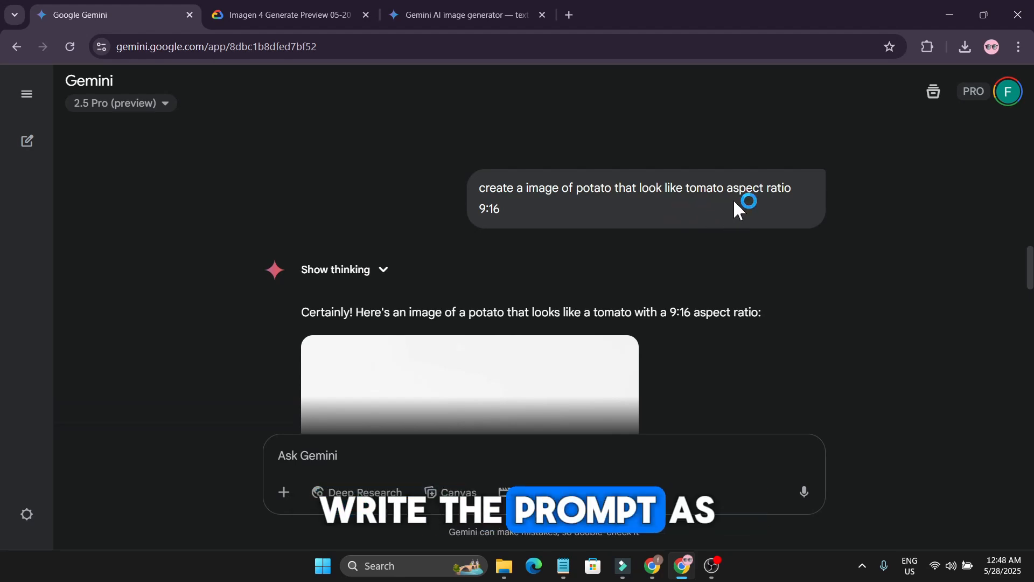
{"action": "mouse_move", "coordinate": [511, 232]}
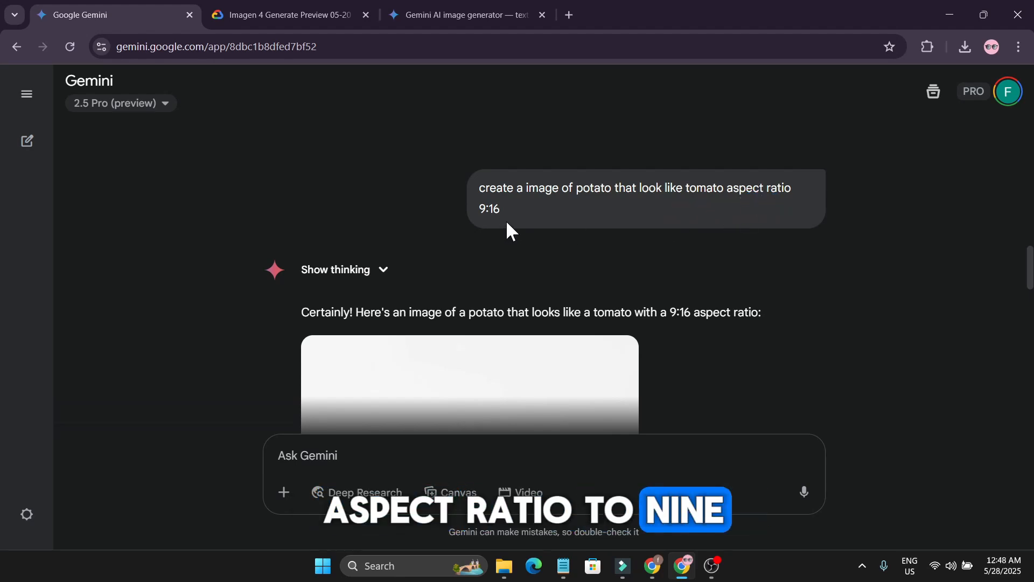
{"action": "scroll", "scroll_direction": "down", "scroll_amount": 3}
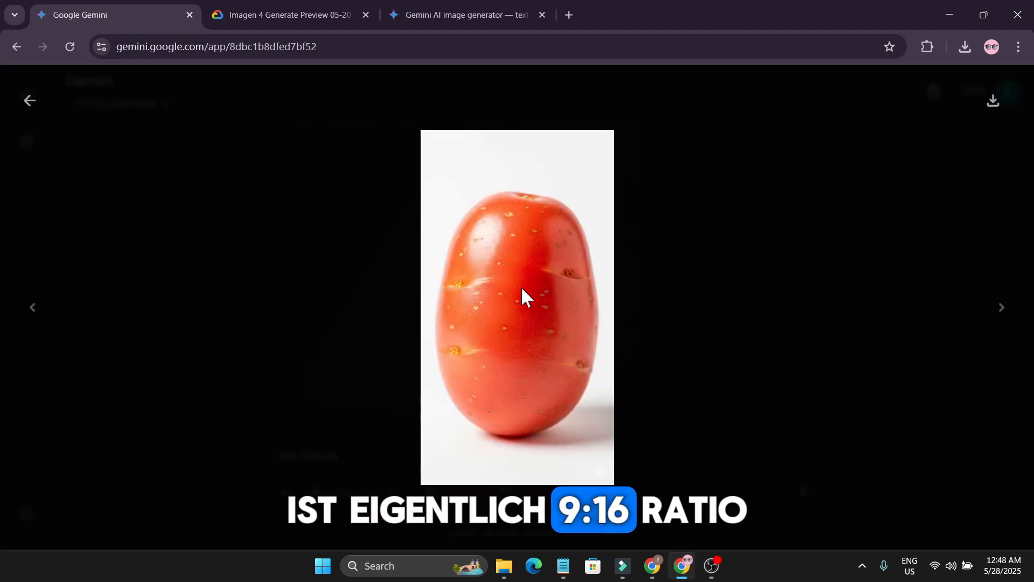
{"action": "left_click", "coordinate": [29, 100]}
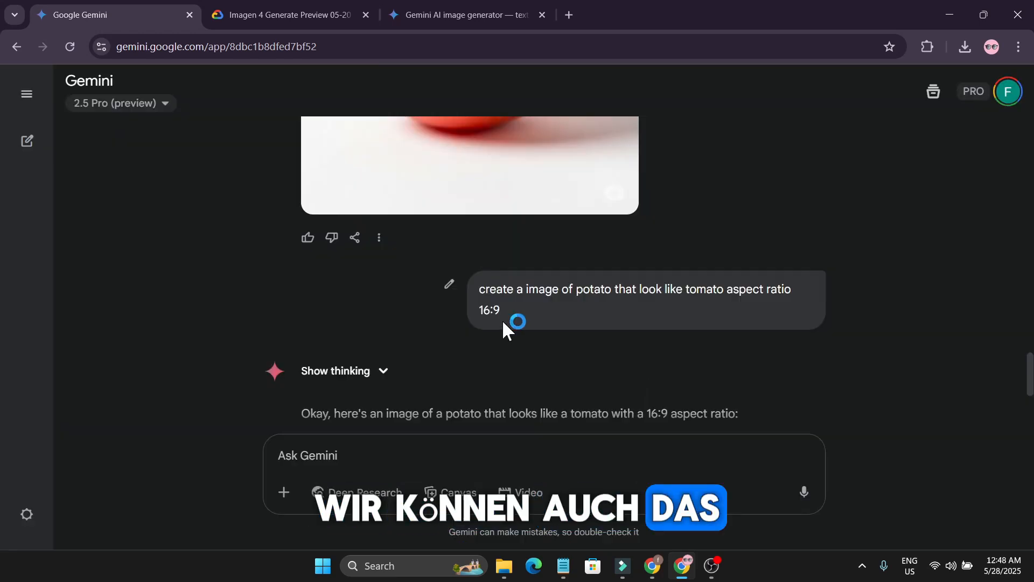
{"action": "mouse_move", "coordinate": [762, 305]}
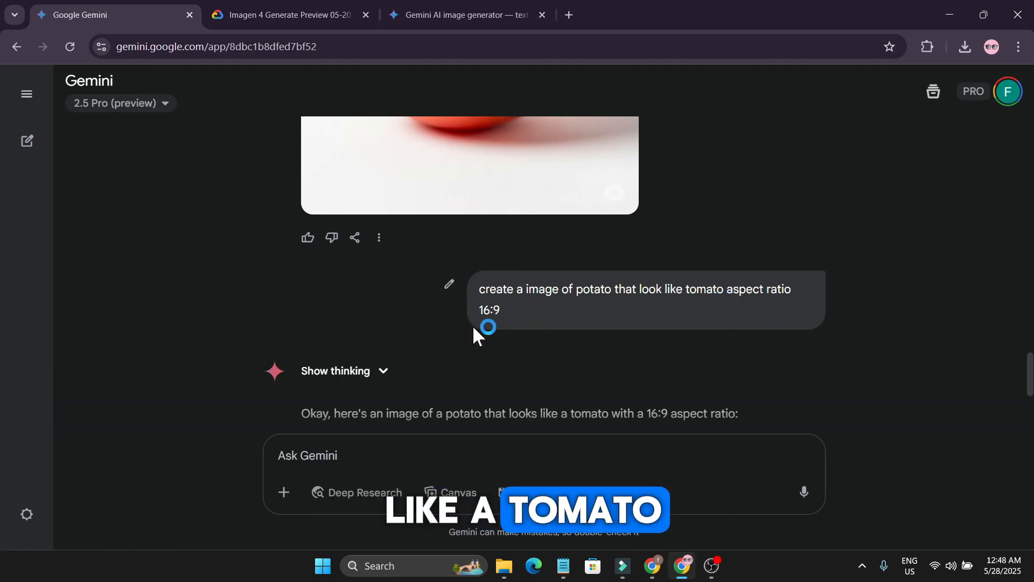
{"action": "scroll", "scroll_direction": "down", "scroll_amount": 3}
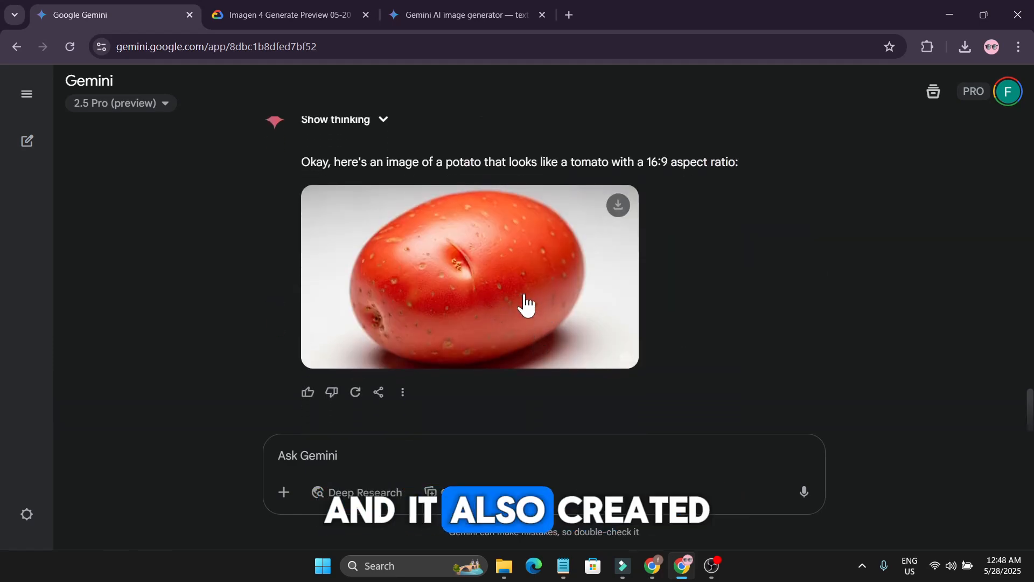
{"action": "mouse_move", "coordinate": [530, 295]}
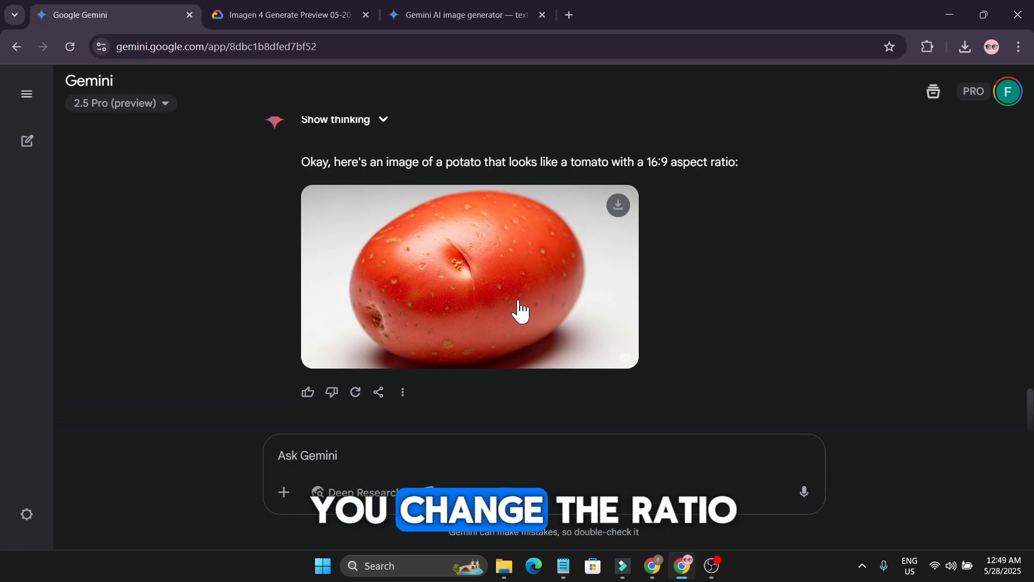
{"action": "scroll", "scroll_direction": "up", "scroll_amount": 3}
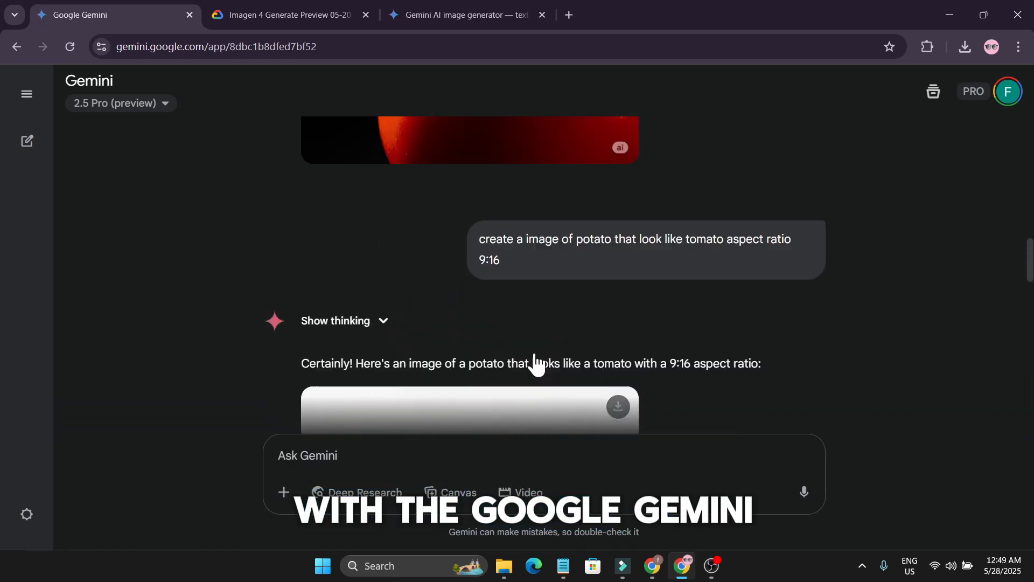
{"action": "scroll", "scroll_direction": "down", "scroll_amount": 3}
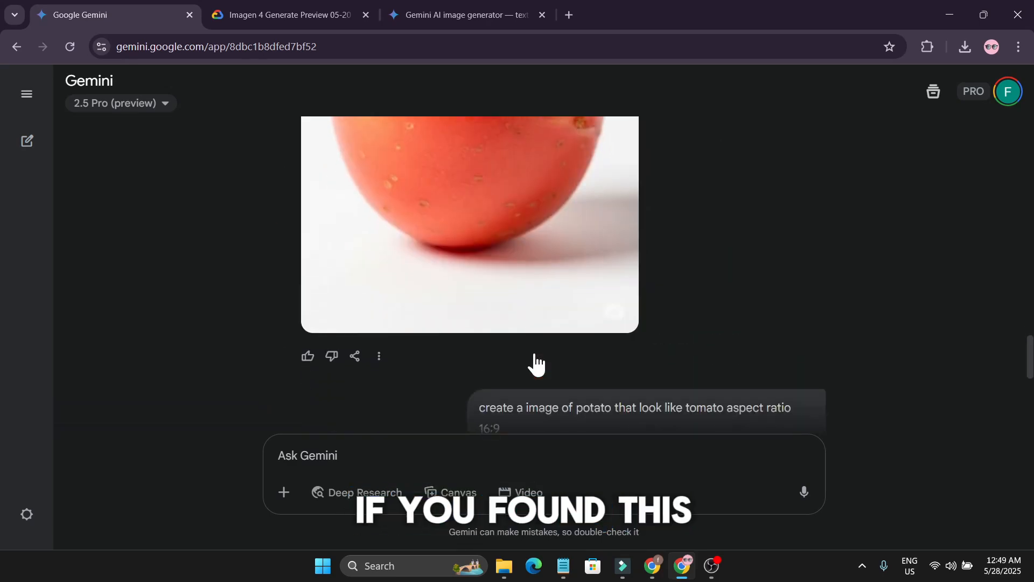